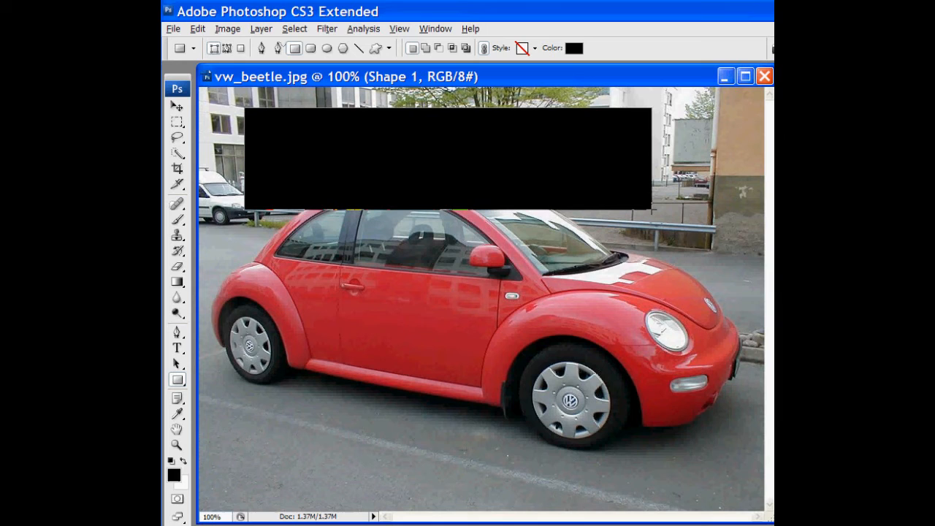
Step: Type 'My Car!!!' in white across the black rectangle and commit the text
type("My Car!!!")
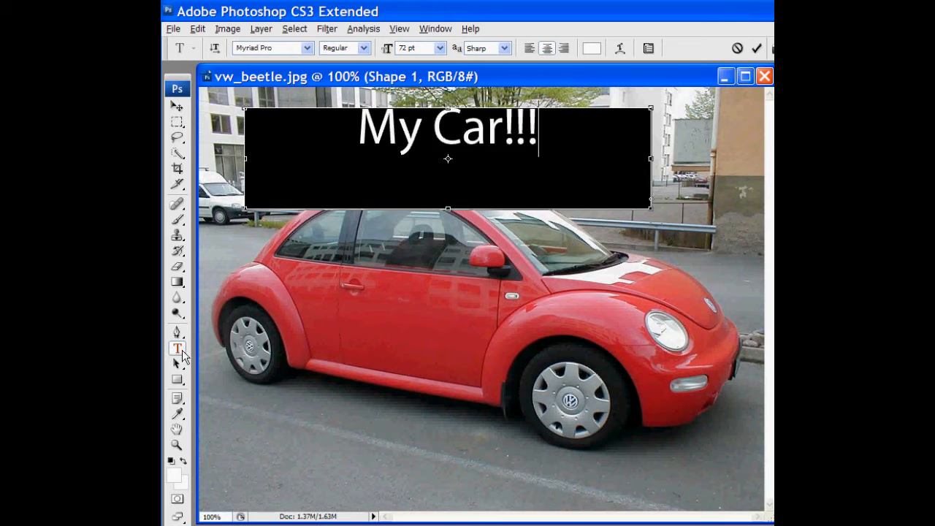
left_click(177, 122)
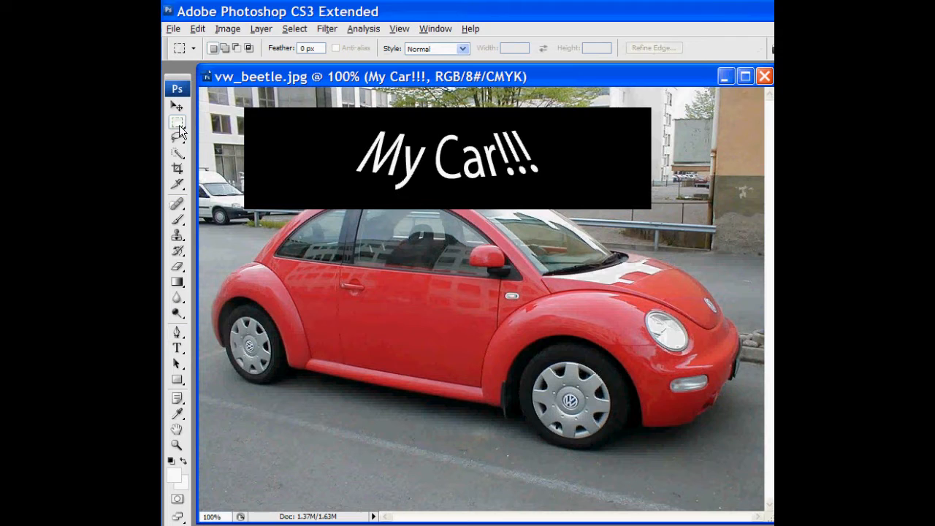